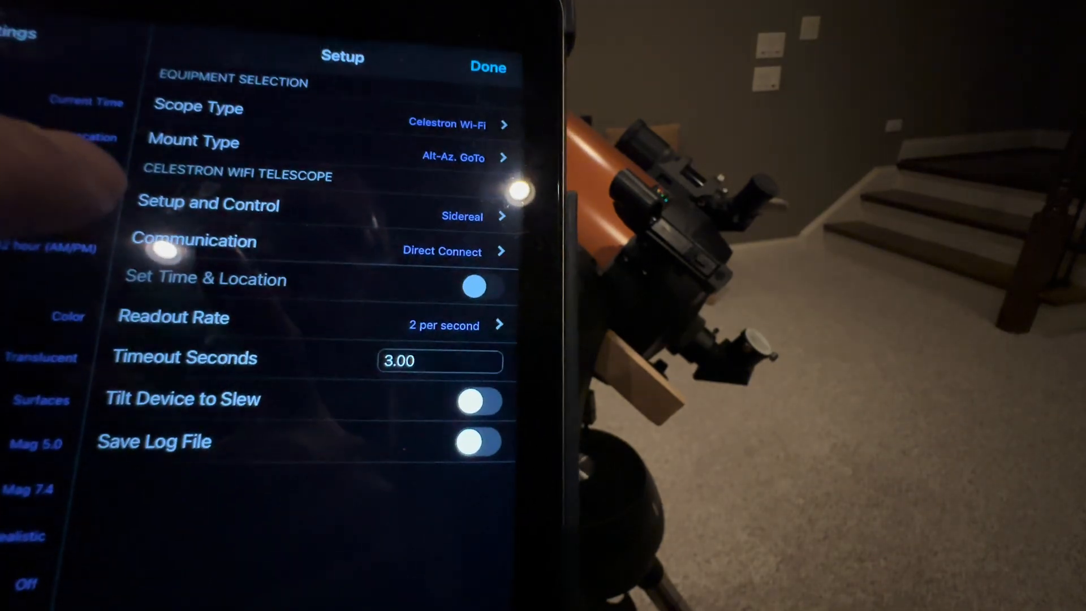
# Step: Set the scope to Celestron Wi-Fi on an Alt-Az GoTo mount via Direct Connect
pyautogui.click(194, 141)
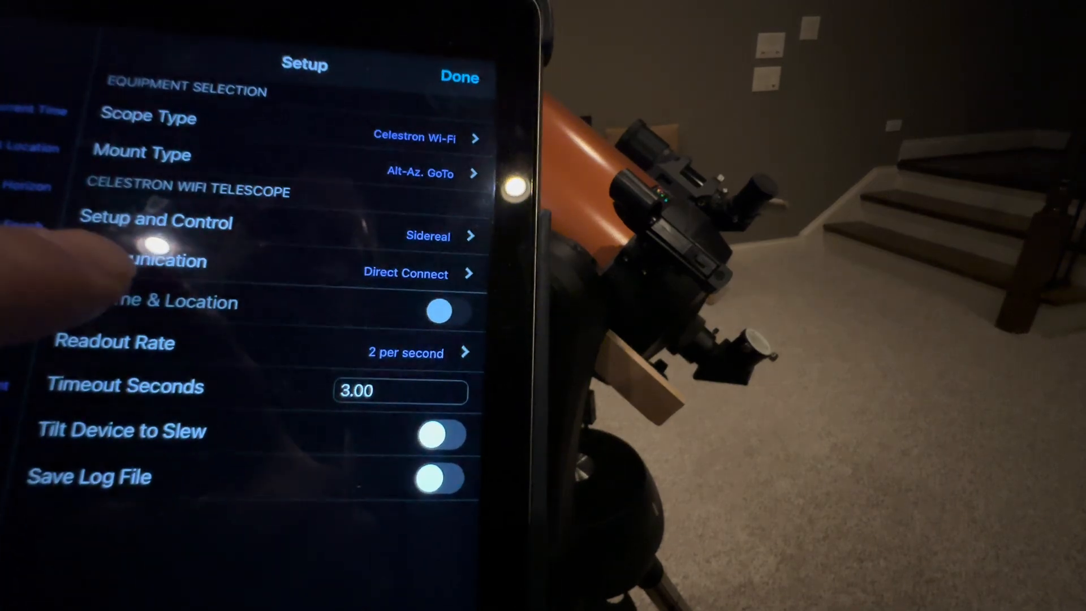
pyautogui.click(405, 272)
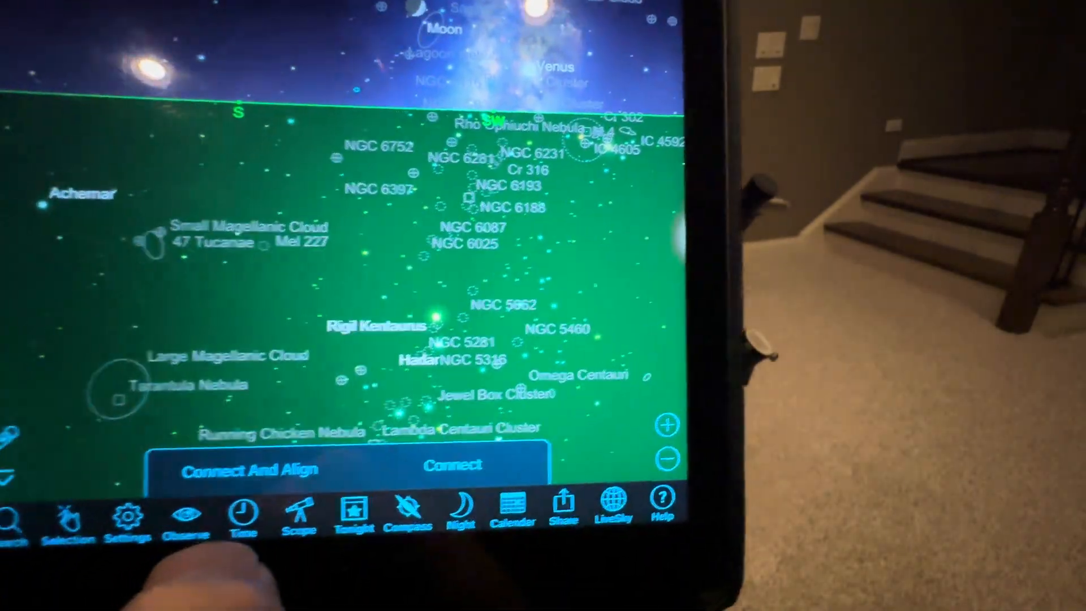
# Step: Choose Connect And Align from the Scope toolbar to begin alignment
pyautogui.click(254, 469)
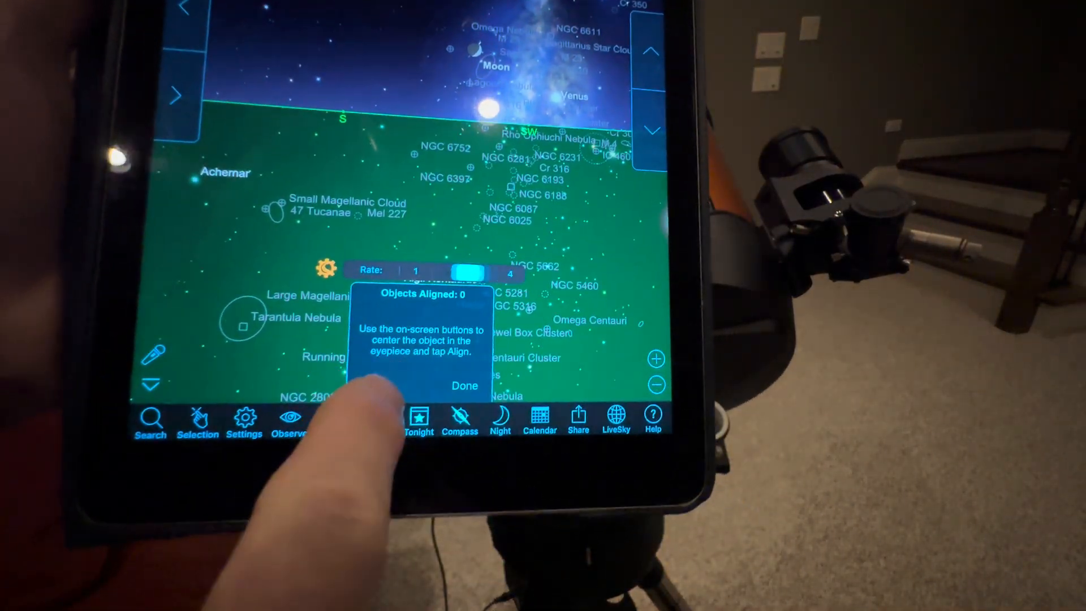
# Step: Slow the slew rate, then align on the centered Moon as the first object
pyautogui.click(441, 267)
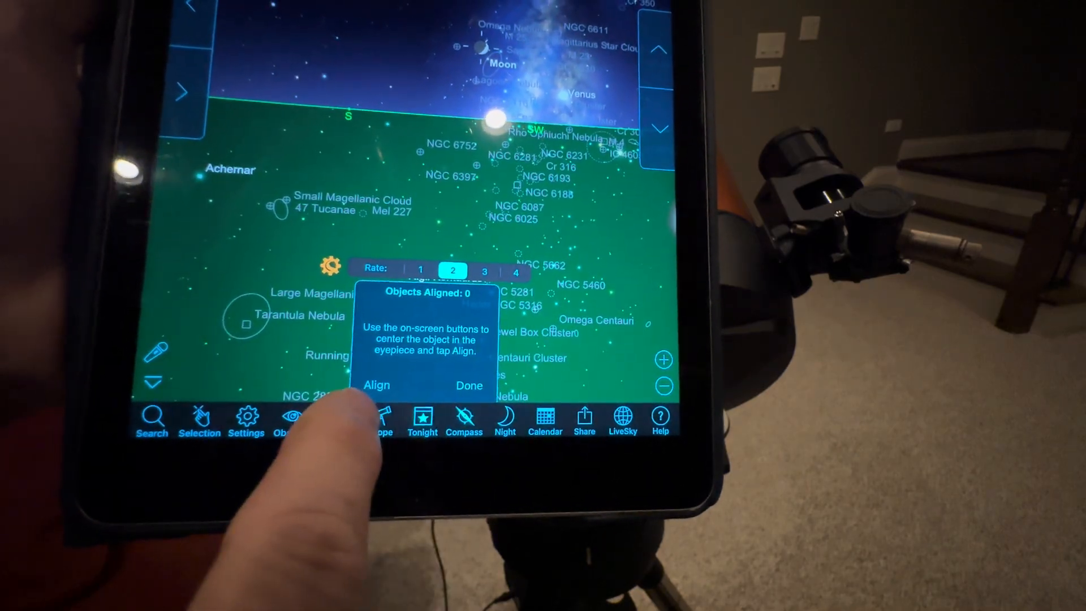
pyautogui.click(377, 385)
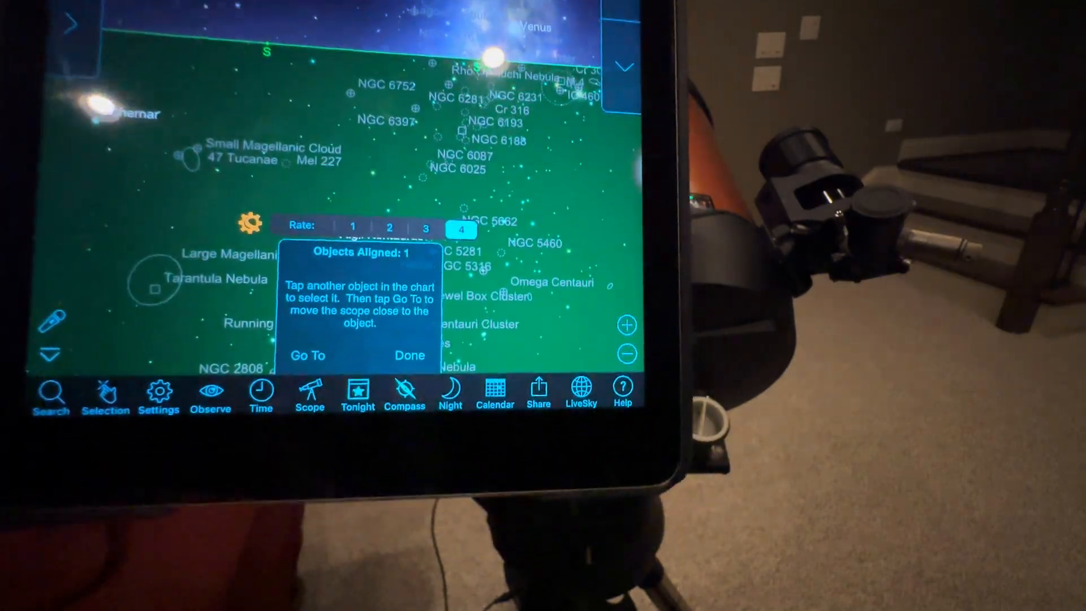
pyautogui.click(409, 355)
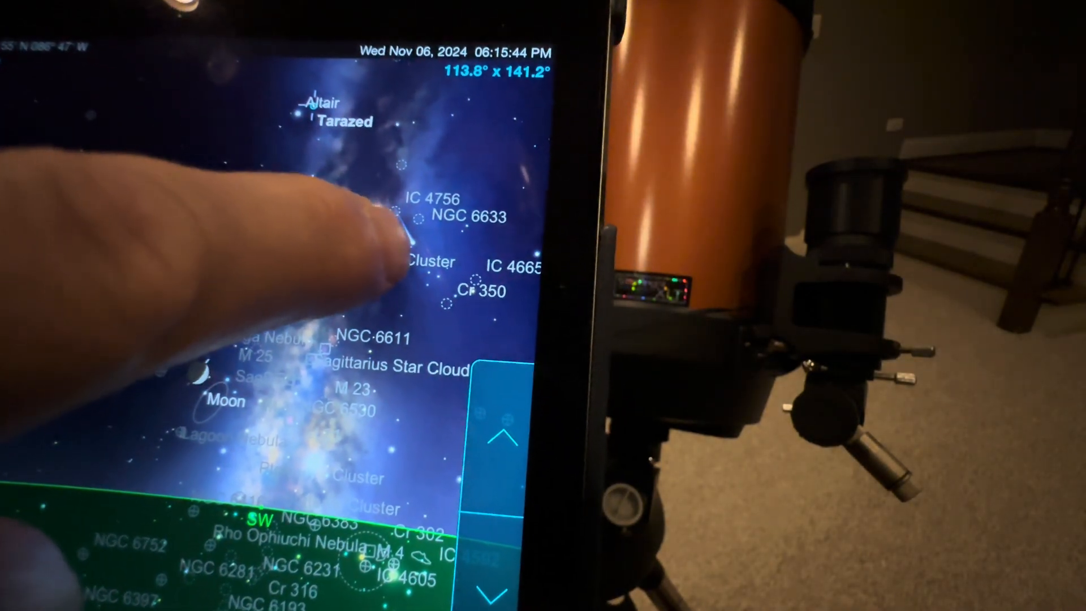
# Step: Select the comet C/2023 A3 (Tsuchinshan-ATLAS) label near the Wild Duck Cluster
pyautogui.click(388, 221)
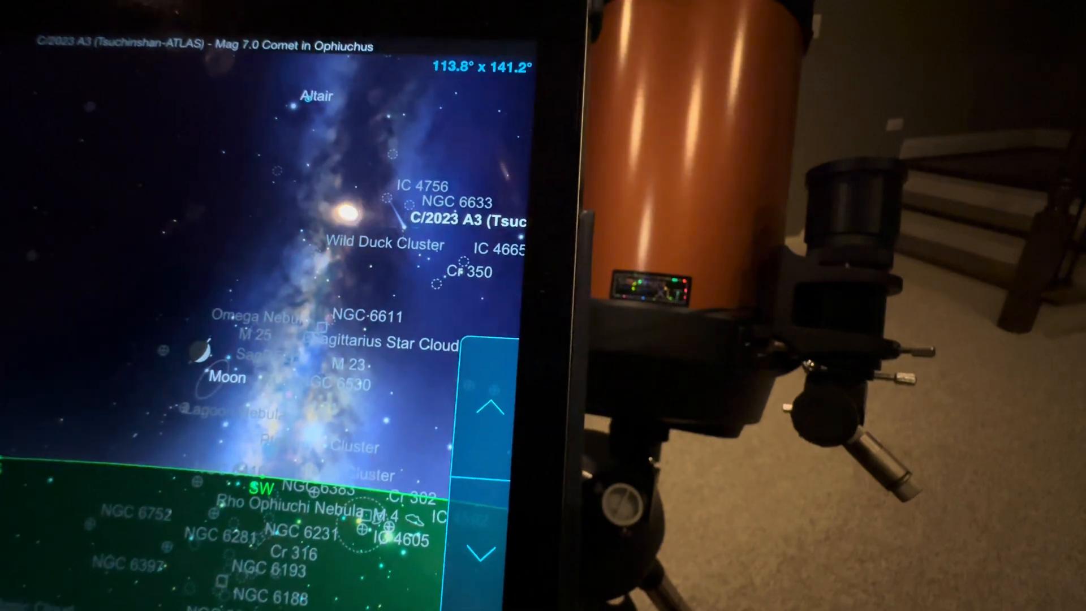